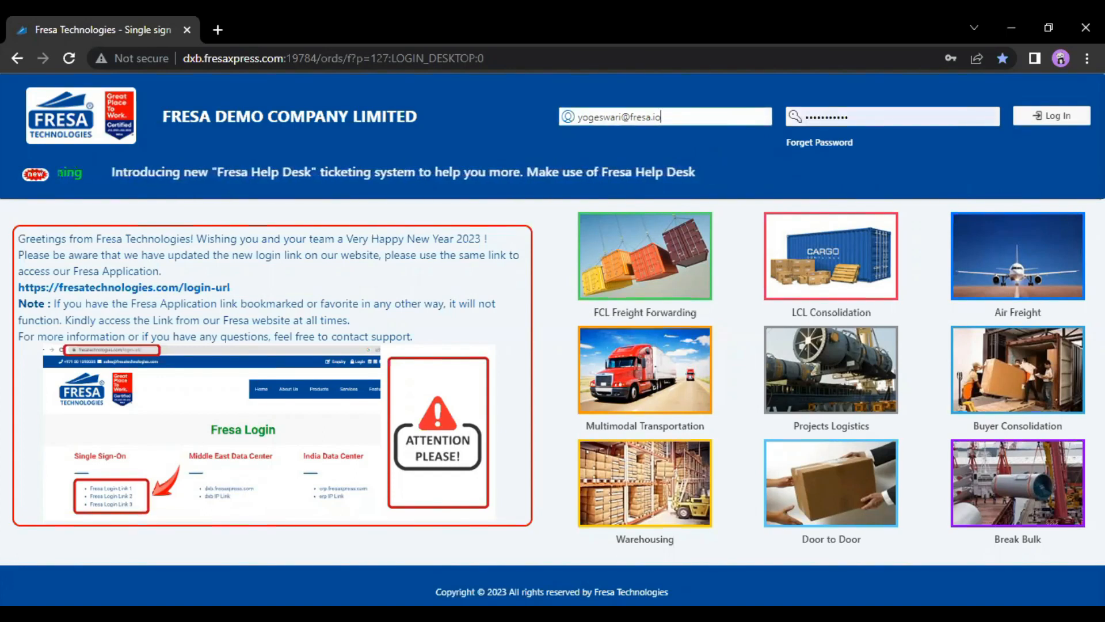
- Log in to the demo company with the entered credentials to reach the home dashboard
left_click(1051, 115)
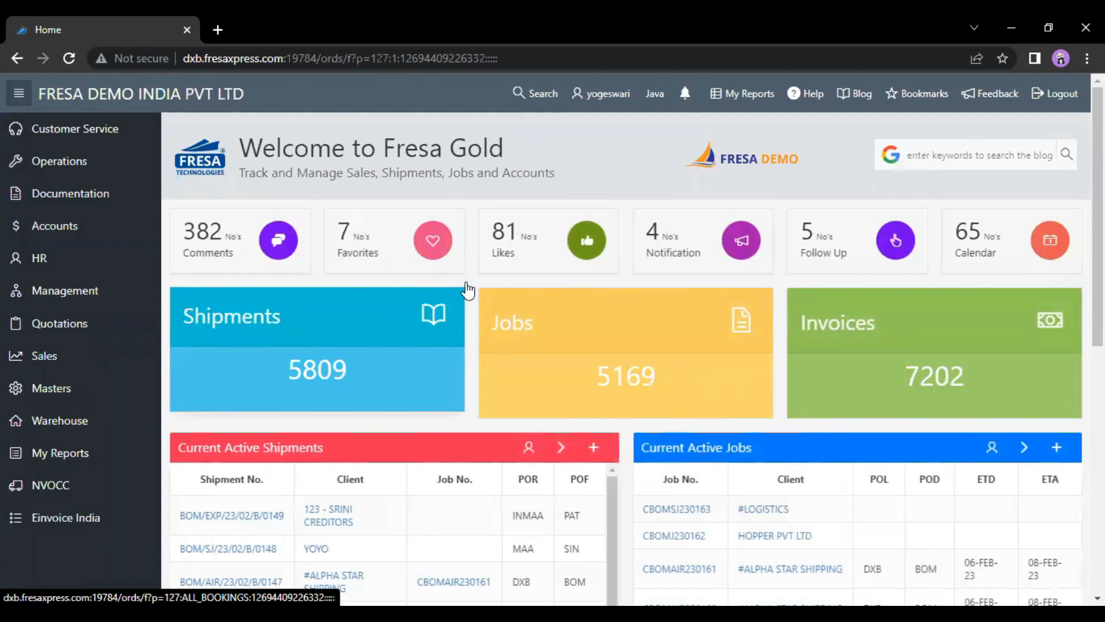
mouse_move(646, 337)
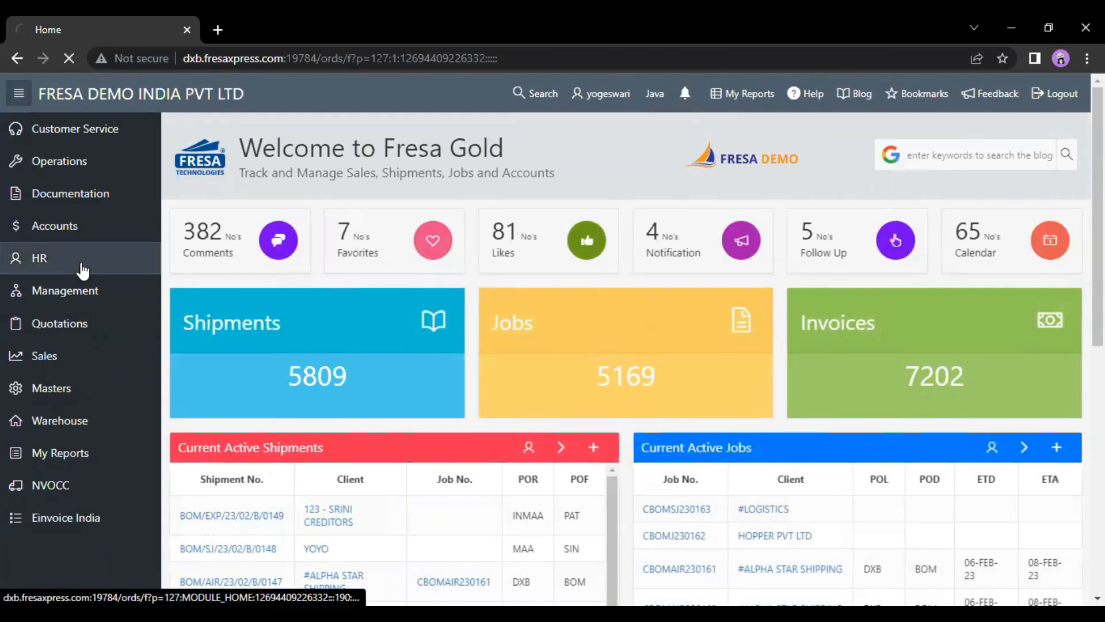
- Go to the HR module and open its Pay Roll List of employee salary records
left_click(39, 256)
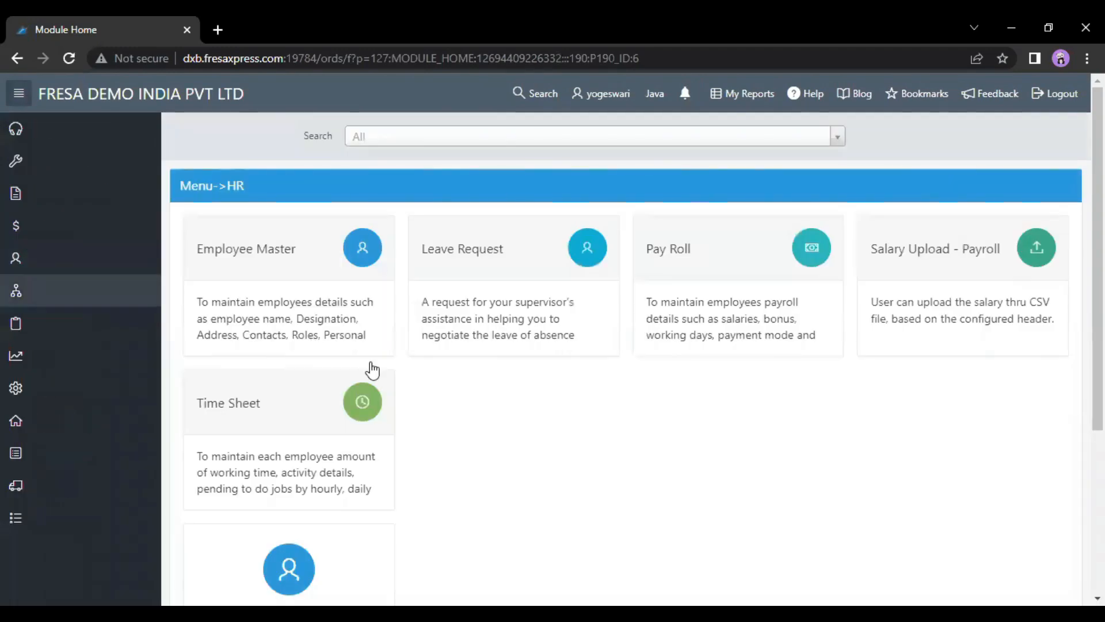
left_click(18, 93)
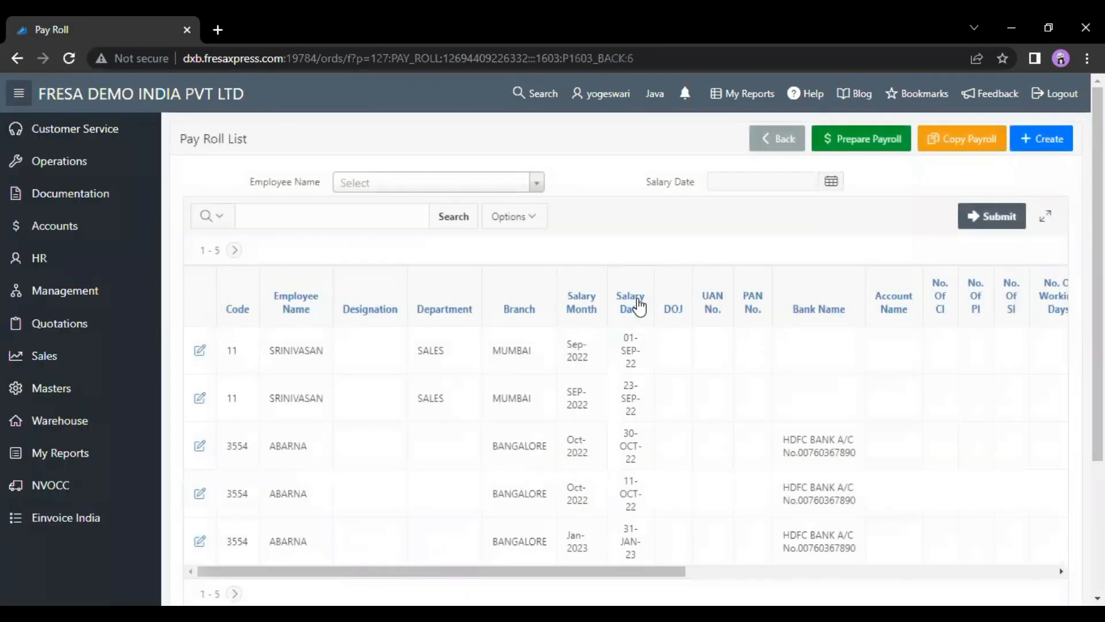
mouse_move(468, 183)
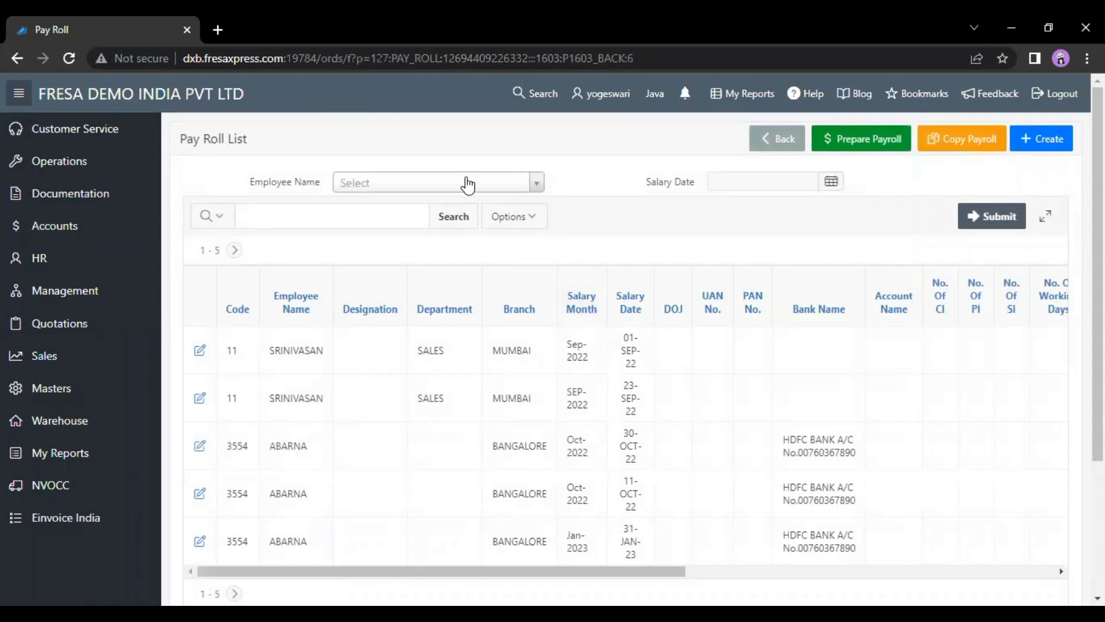
left_click(429, 182)
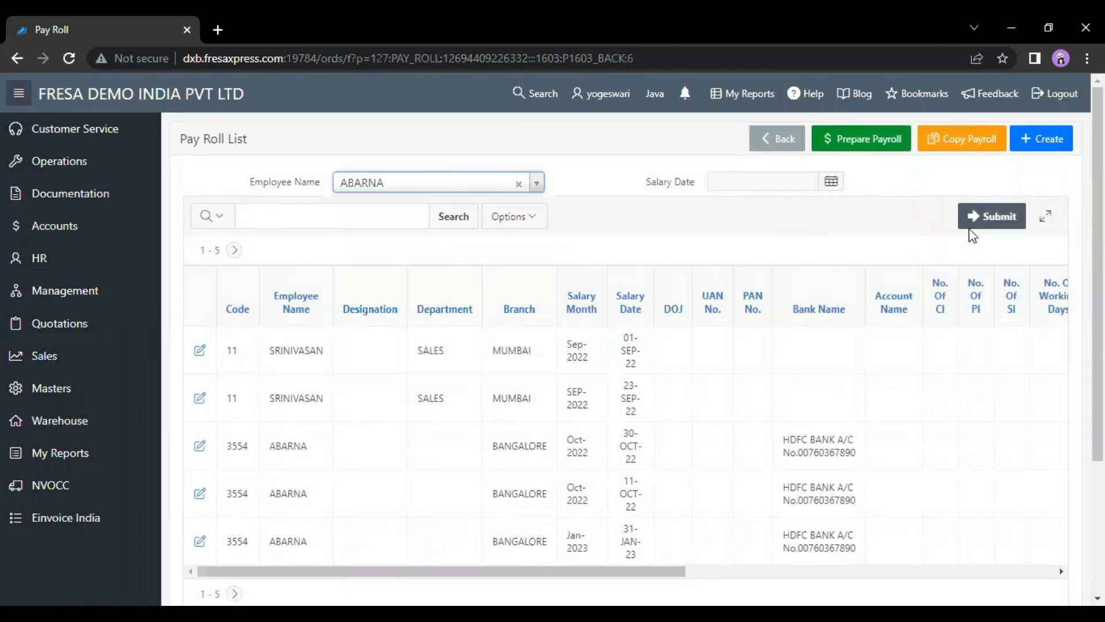
left_click(991, 217)
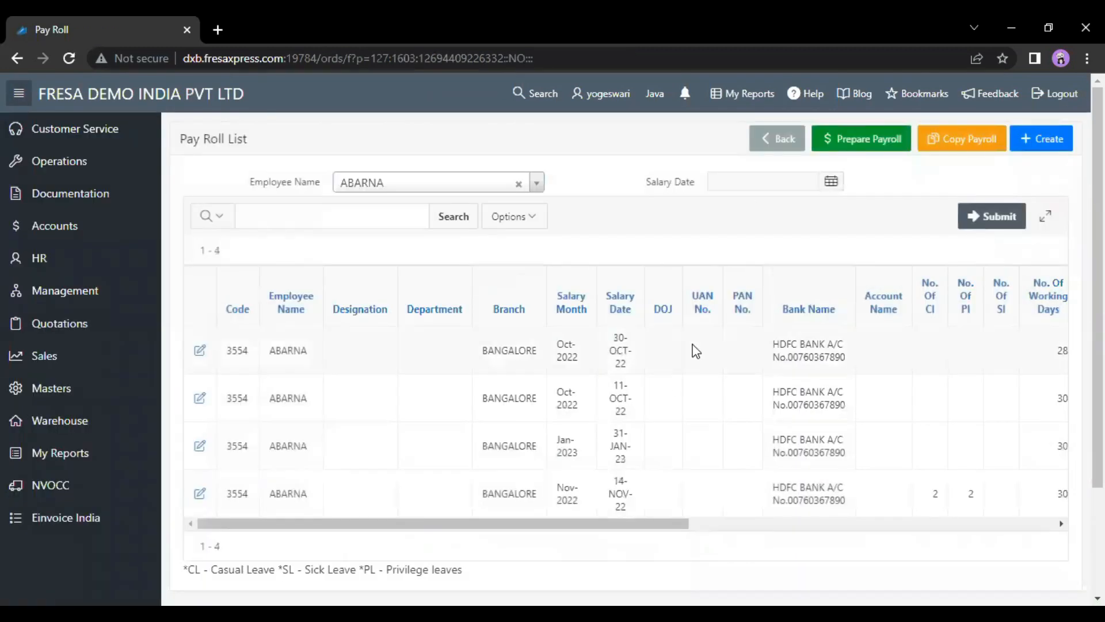
mouse_move(664, 410)
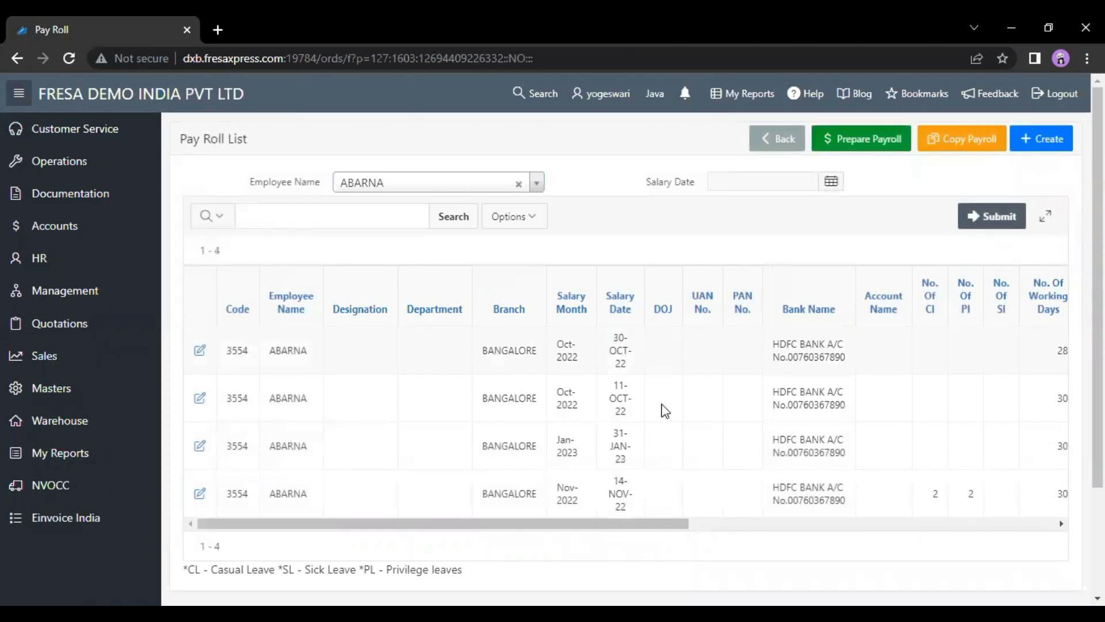
scroll("down", 3)
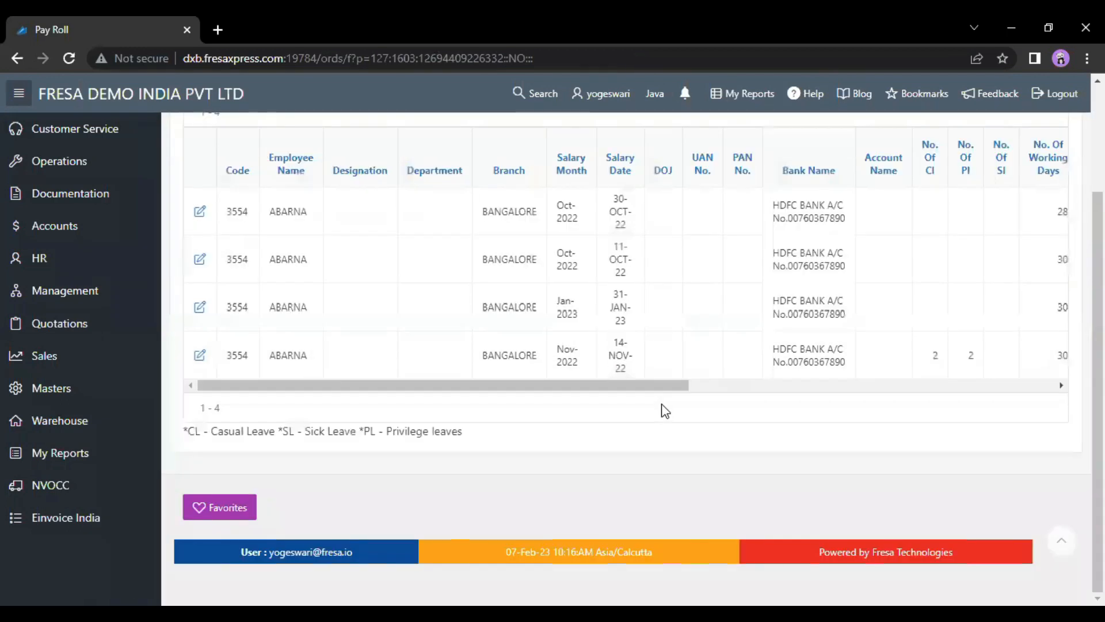
scroll("up", 3)
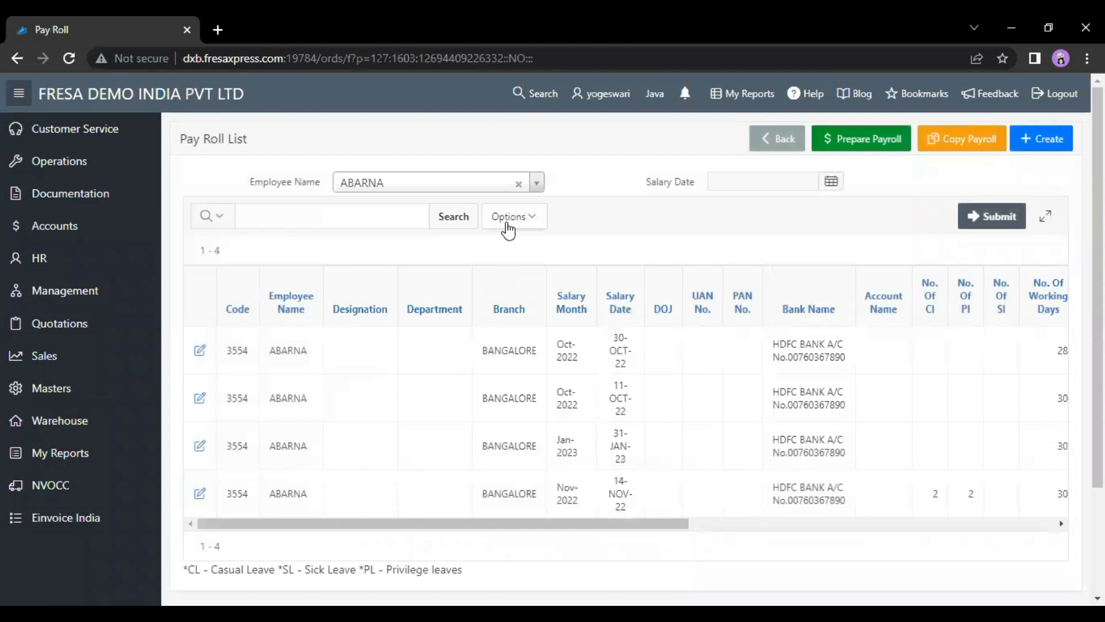
left_click(510, 216)
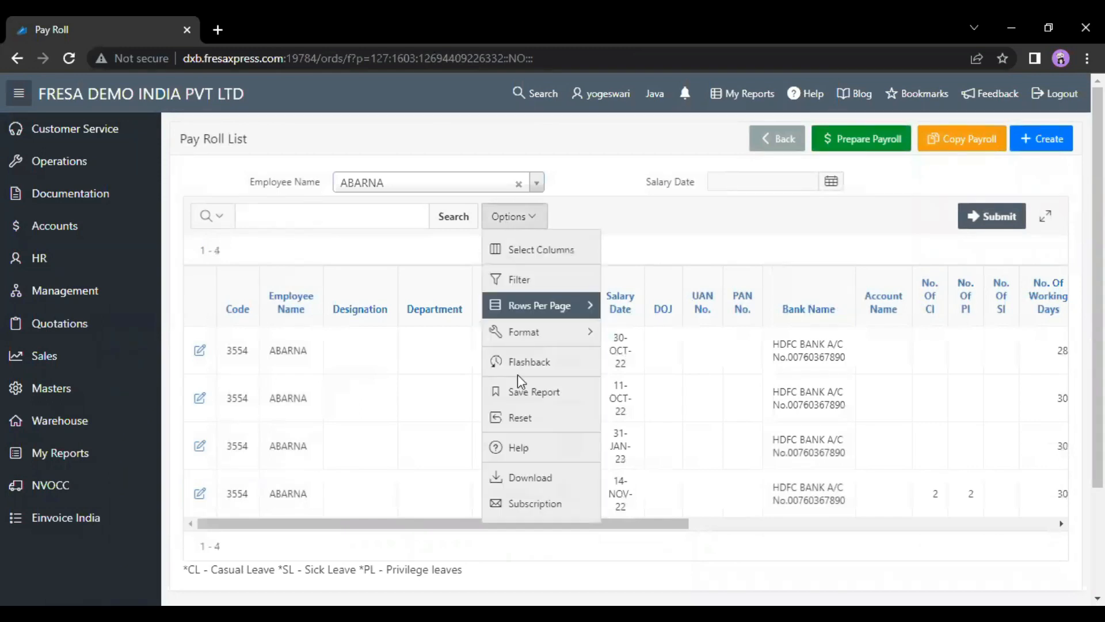